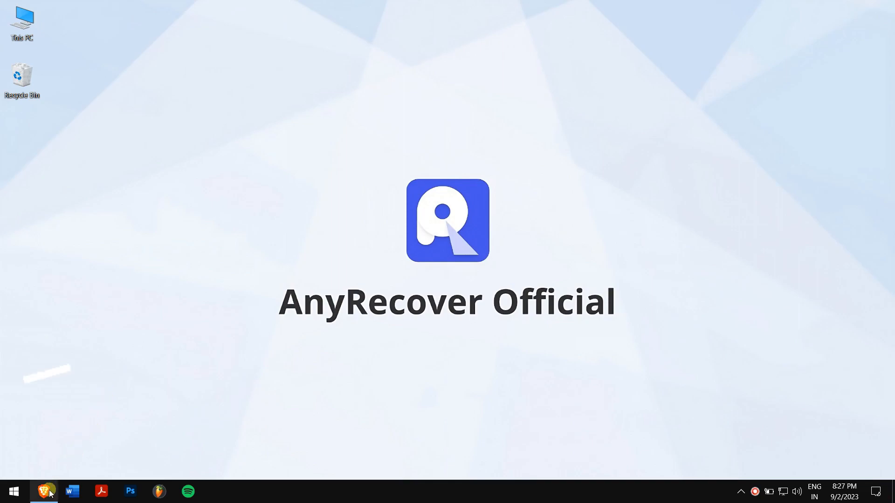
# - Launch PowerPoint and browse the Recover Unsaved Presentations folder for the Leadership templates copy
pyautogui.click(44, 491)
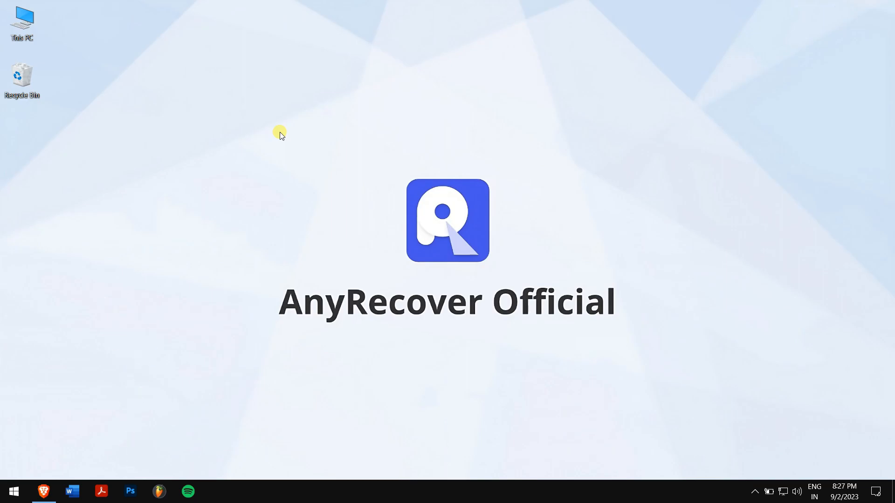
pyautogui.click(13, 491)
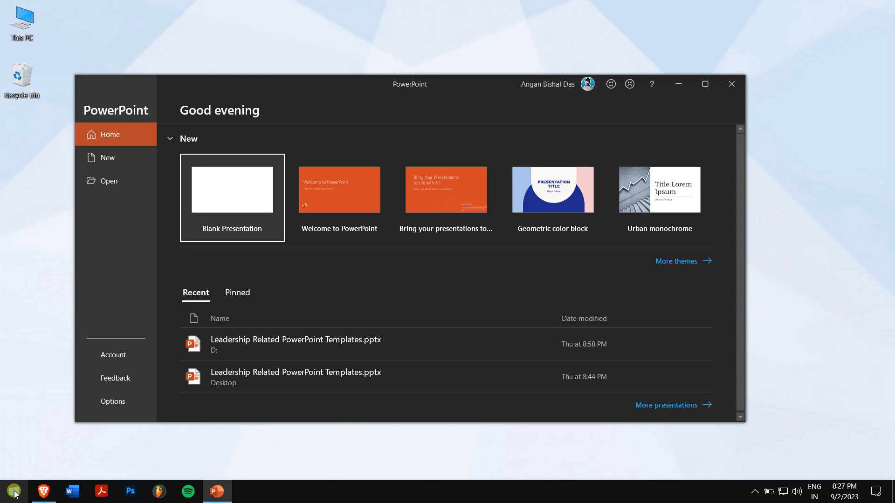
pyautogui.click(109, 181)
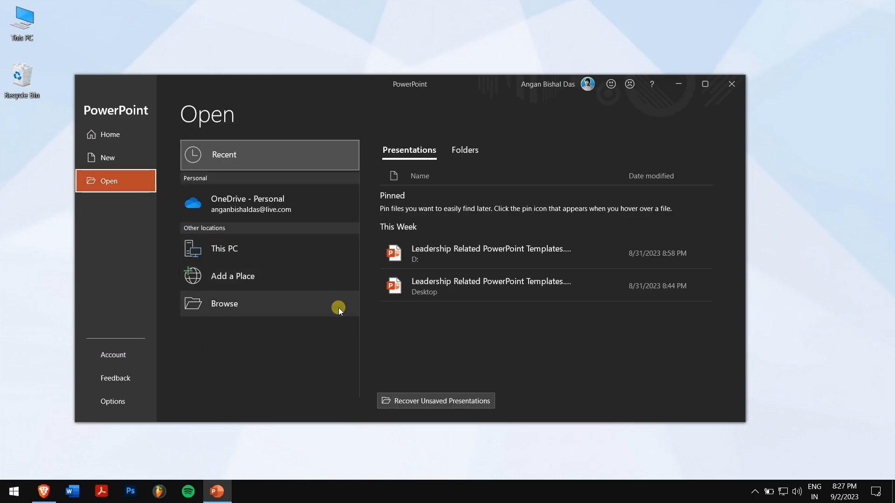
pyautogui.moveTo(470, 401)
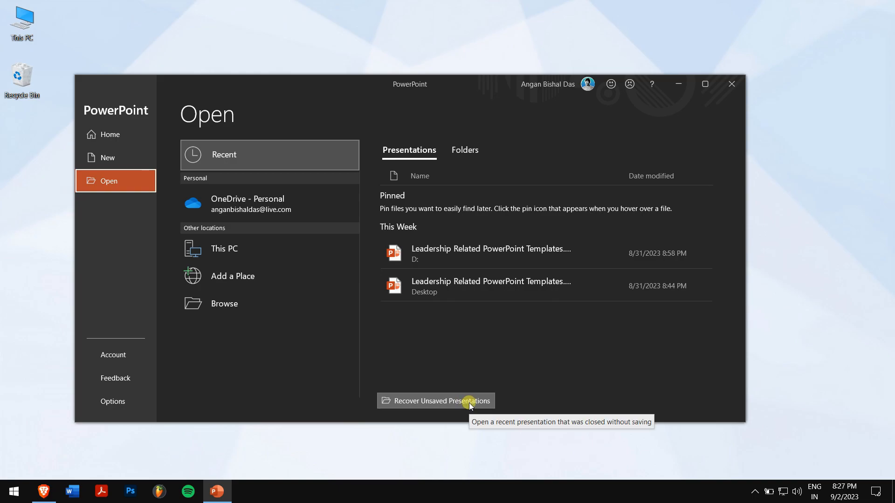
pyautogui.click(441, 401)
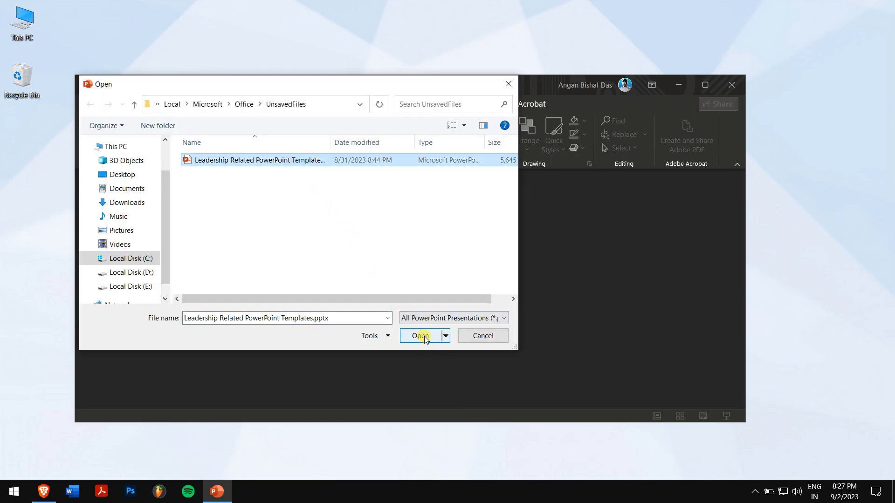
# - Open the unsaved Leadership Related PowerPoint Templates copy from the recovery folder
pyautogui.click(421, 335)
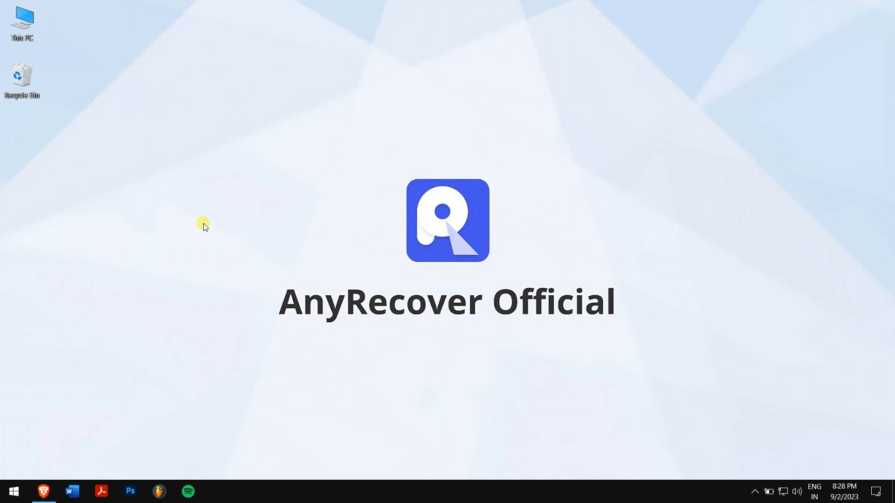
# - Relaunch PowerPoint from the Start menu
pyautogui.click(13, 492)
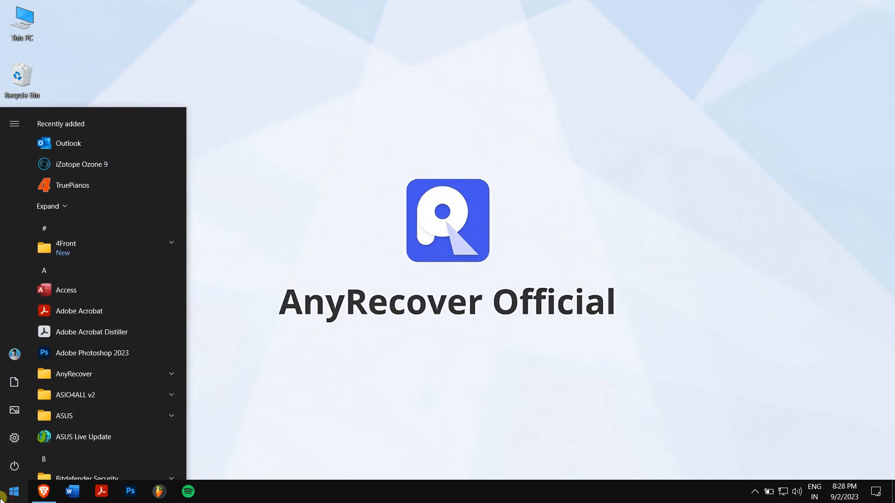
pyautogui.click(219, 491)
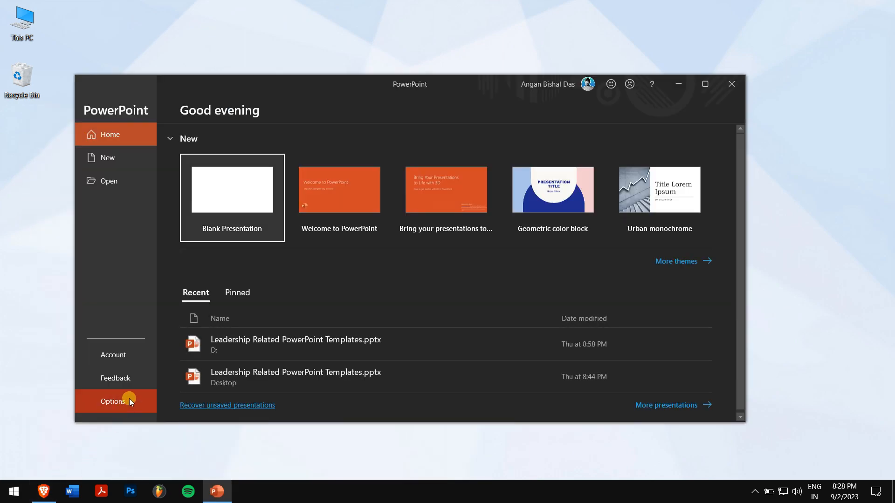
# - Review the Save options' AutoRecover interval of 10 minutes, then close PowerPoint Options
pyautogui.click(113, 401)
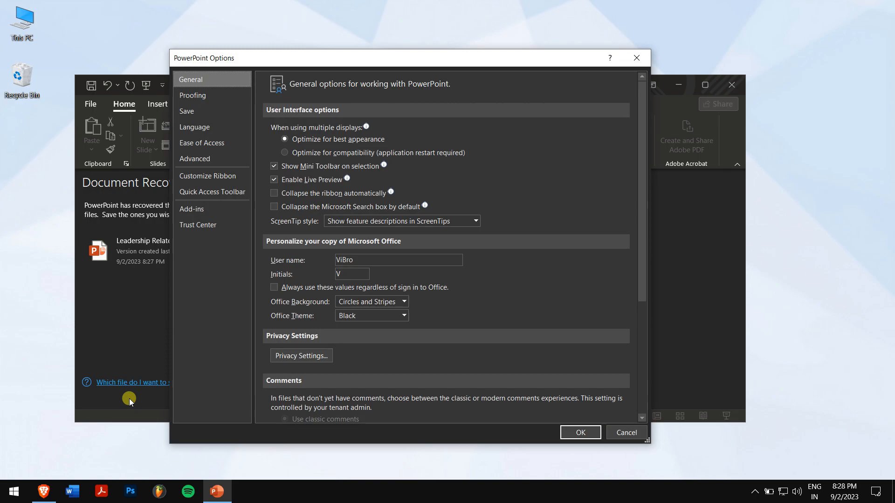
pyautogui.click(187, 111)
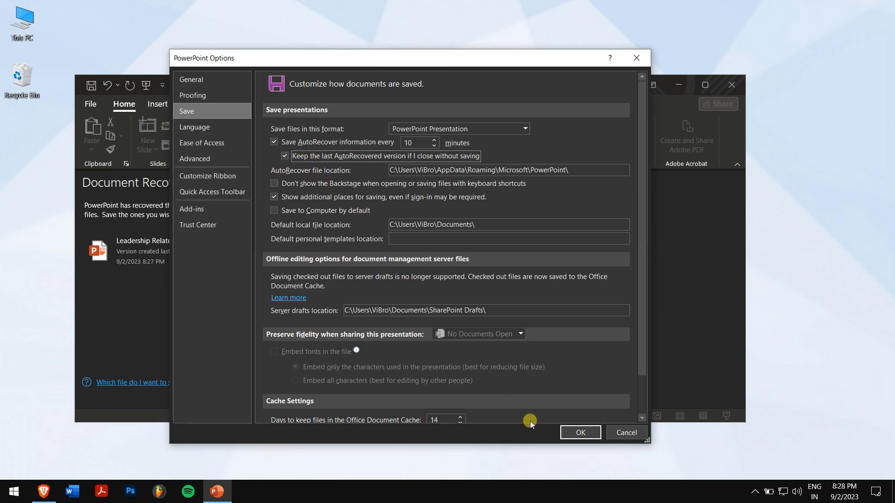
pyautogui.click(580, 432)
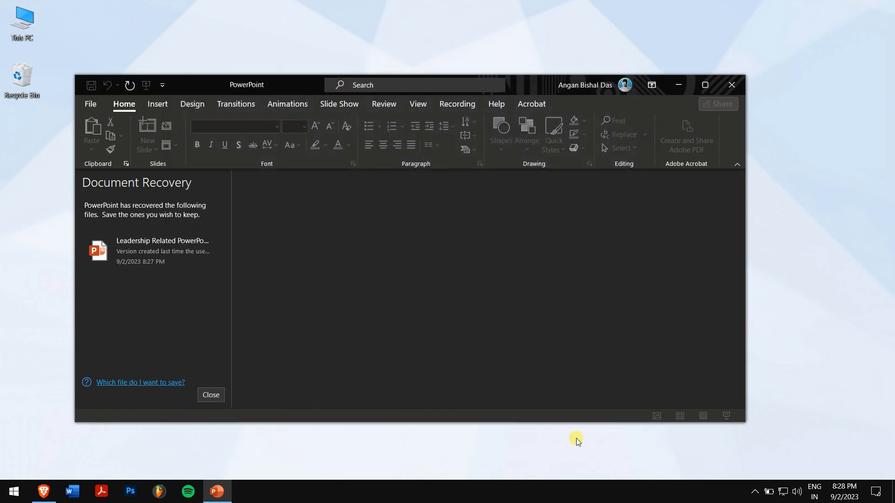
pyautogui.moveTo(345, 203)
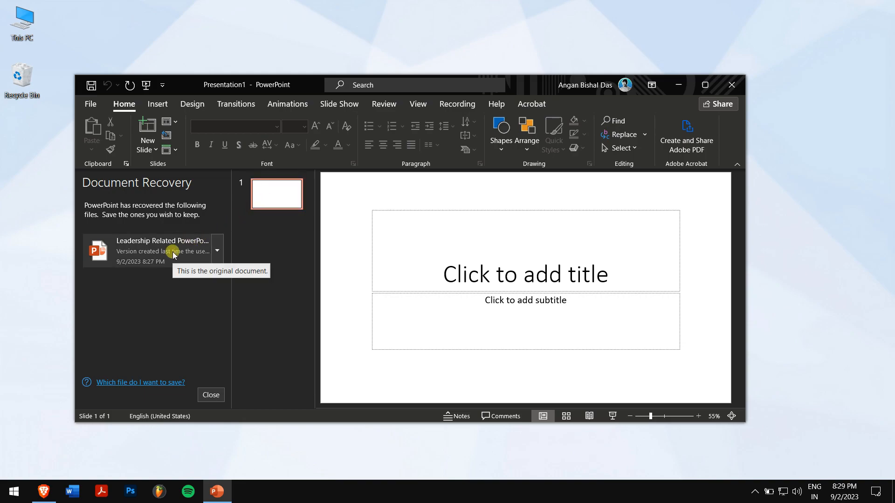
# - Open the recovered Leadership presentation from the Document Recovery pane
pyautogui.click(163, 245)
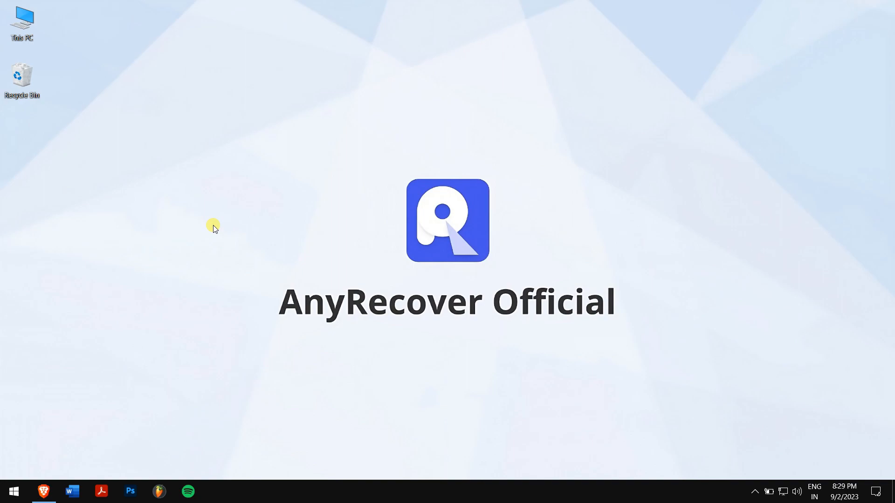
# - Open the desktop Recycle Bin to find the deleted Leadership presentation
pyautogui.click(22, 77)
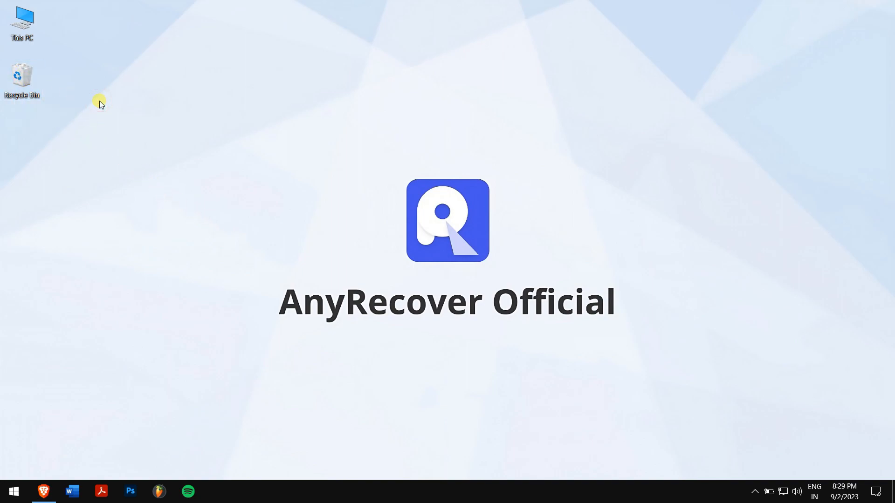
pyautogui.moveTo(28, 86)
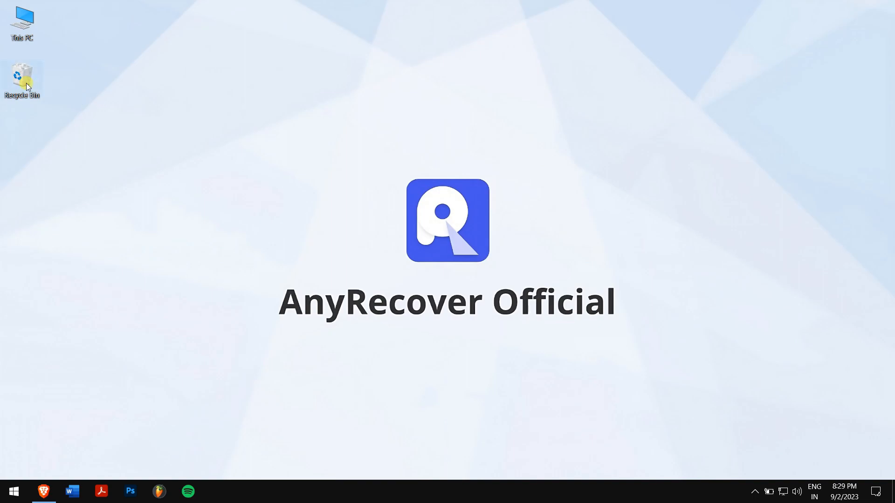
pyautogui.doubleClick(22, 75)
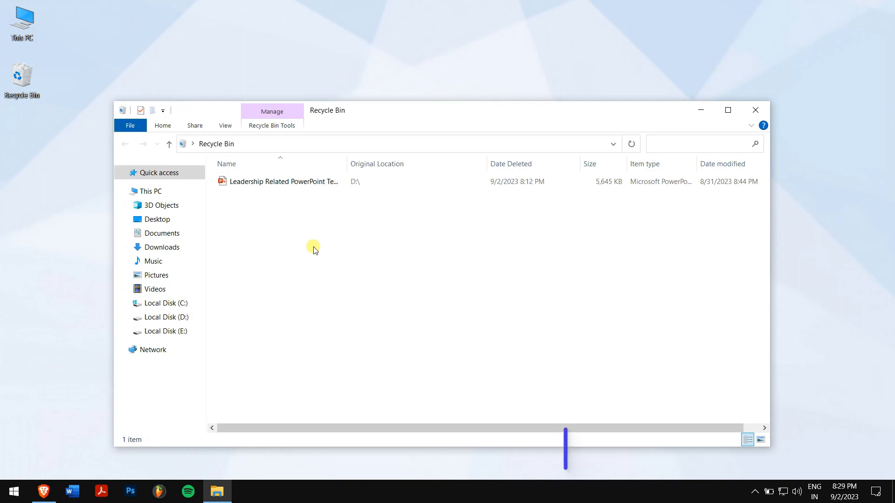
# - Restore the deleted Leadership presentation to D:\ and close the emptied Recycle Bin
pyautogui.rightClick(258, 181)
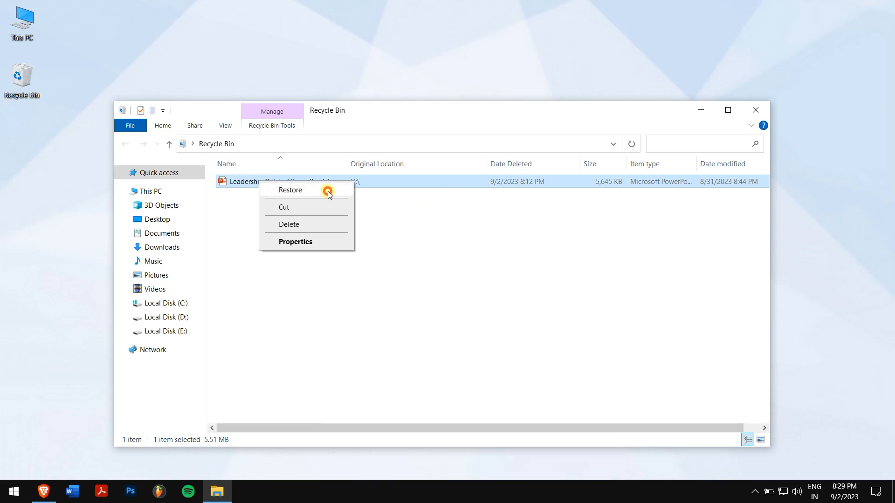
pyautogui.click(290, 191)
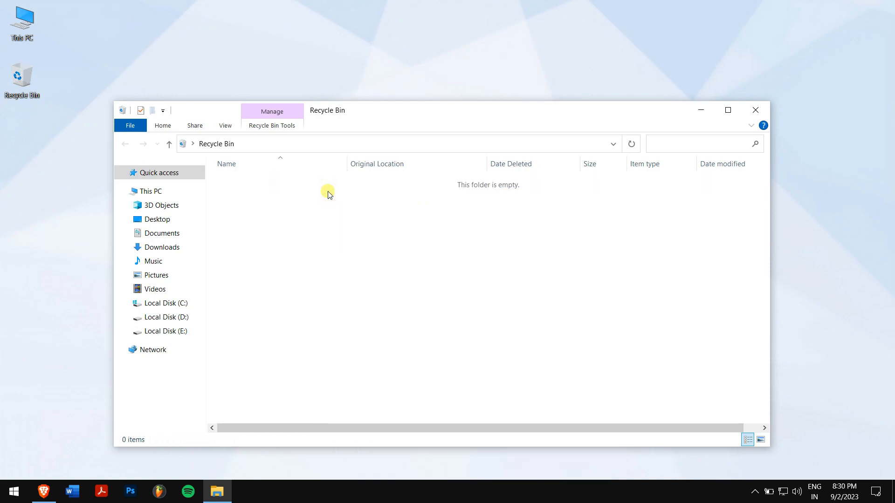
pyautogui.moveTo(574, 188)
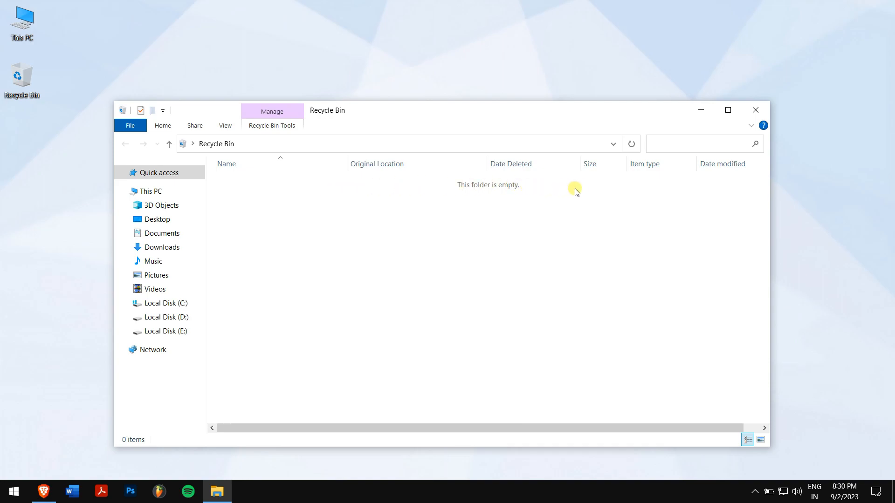
pyautogui.moveTo(756, 111)
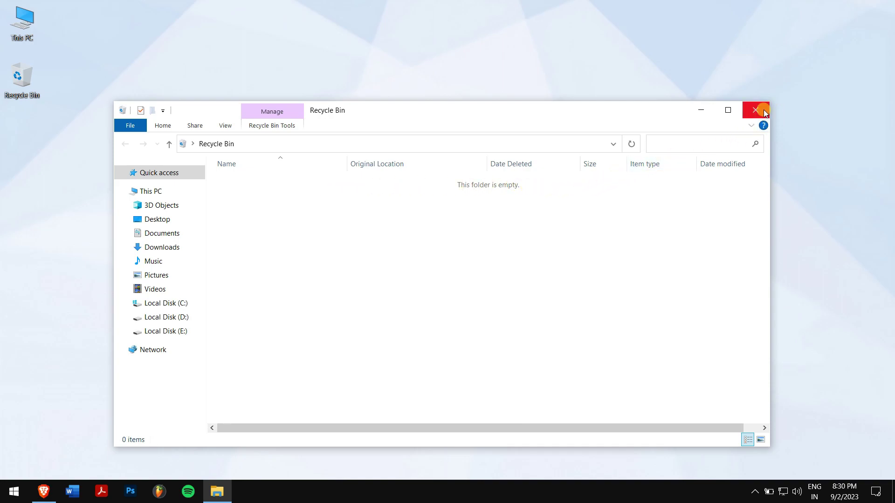
pyautogui.click(755, 109)
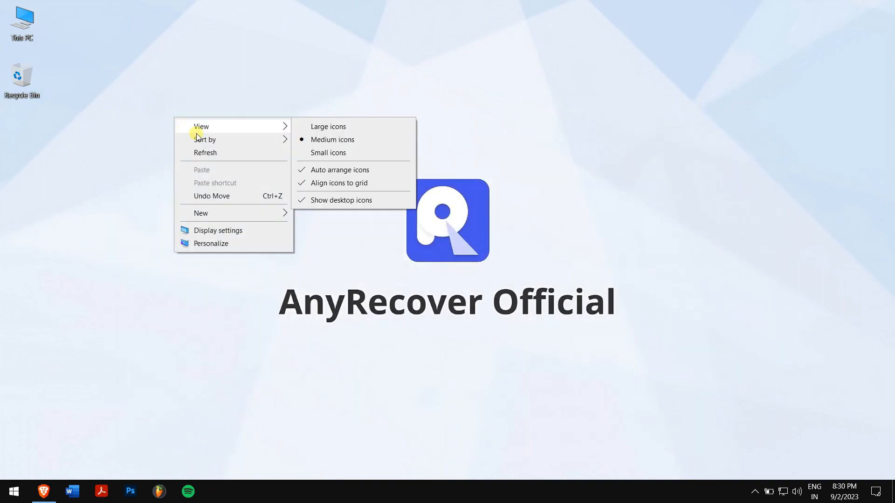
# - Bring up the anyrecover.com homepage in Brave
pyautogui.click(232, 156)
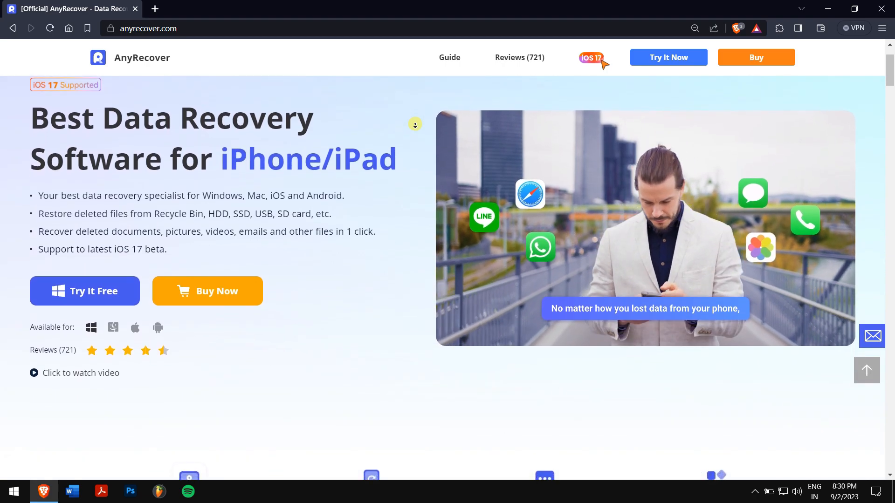
# - Scroll the AnyRecover homepage down to the Hard Drive/PC recovery features
pyautogui.scroll(-3)
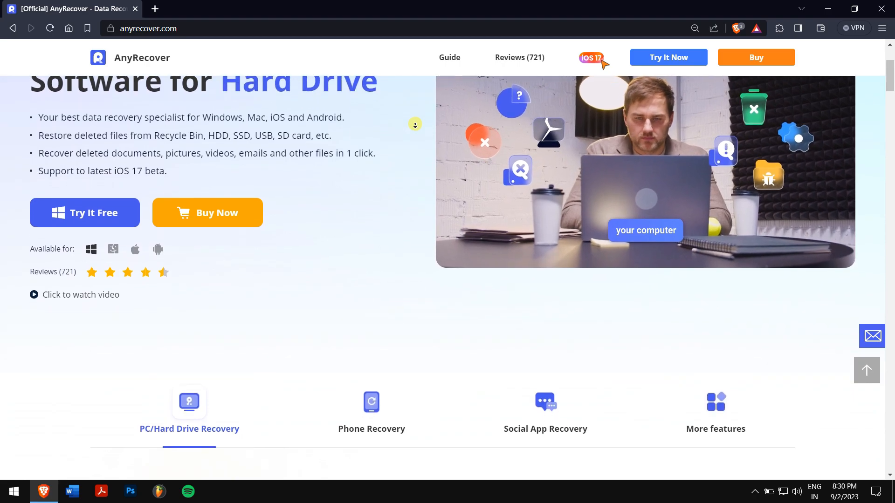
pyautogui.scroll(-3)
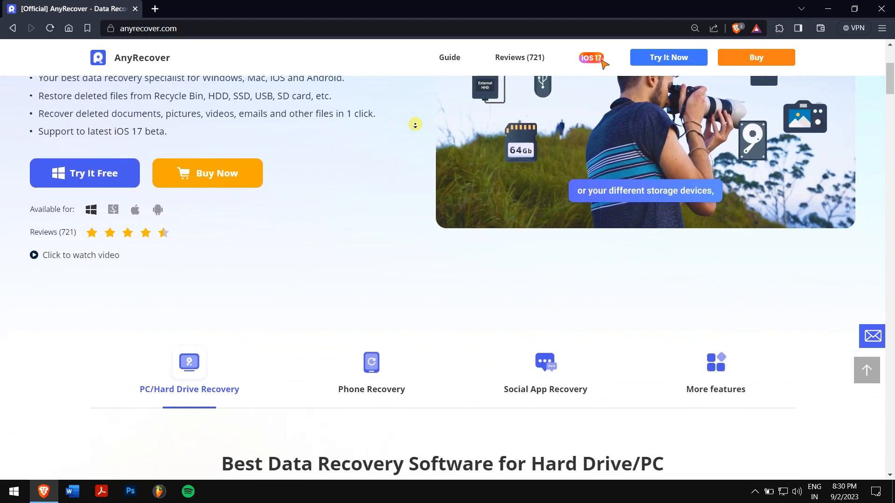
pyautogui.scroll(-3)
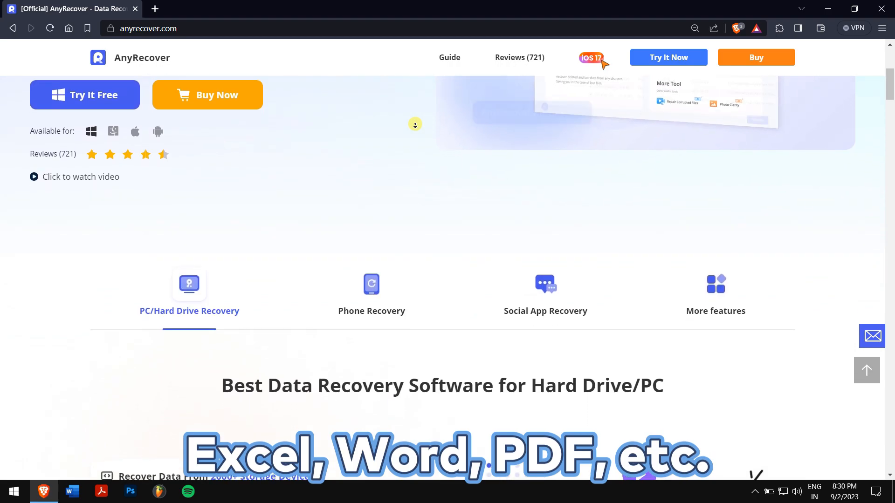
pyautogui.scroll(-3)
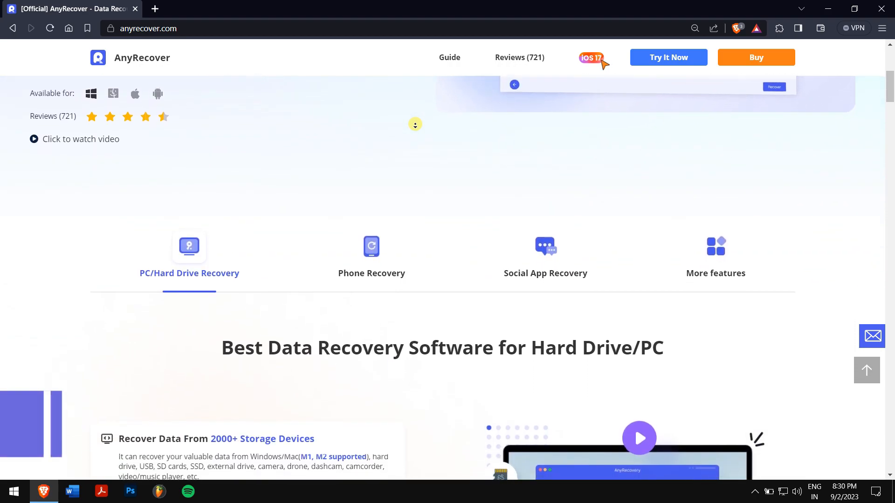
pyautogui.scroll(-3)
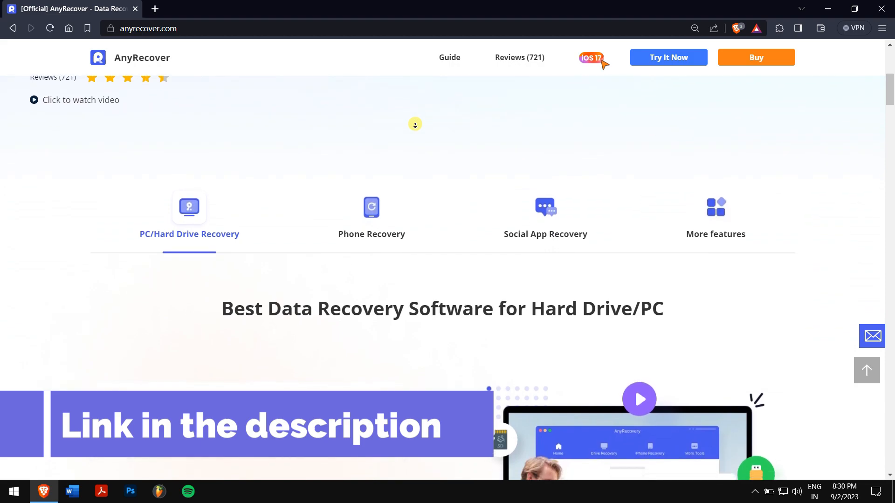
pyautogui.scroll(-3)
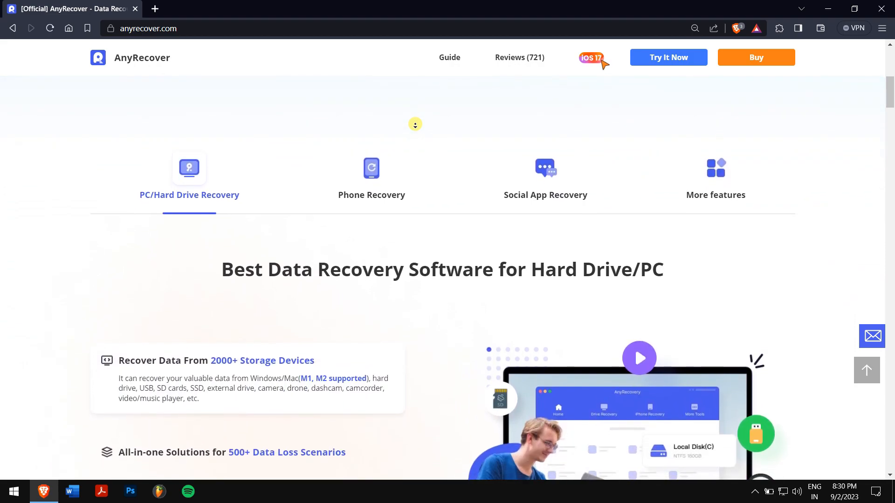
pyautogui.scroll(-3)
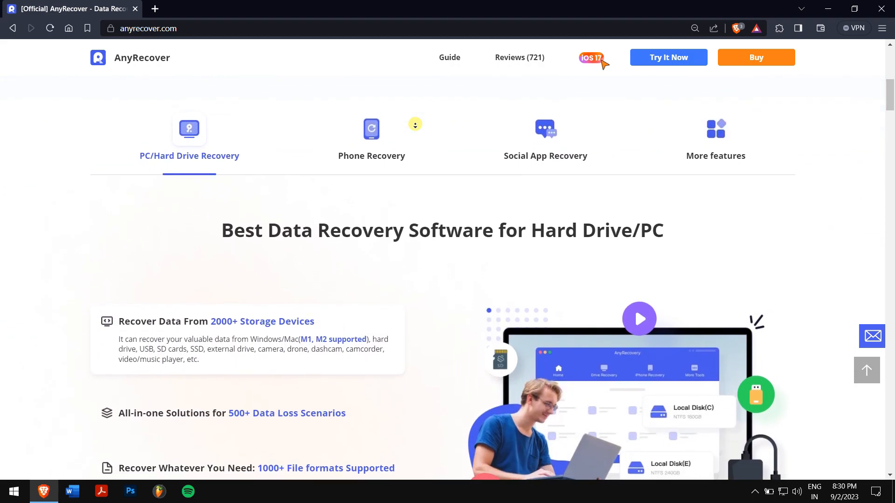
pyautogui.scroll(-3)
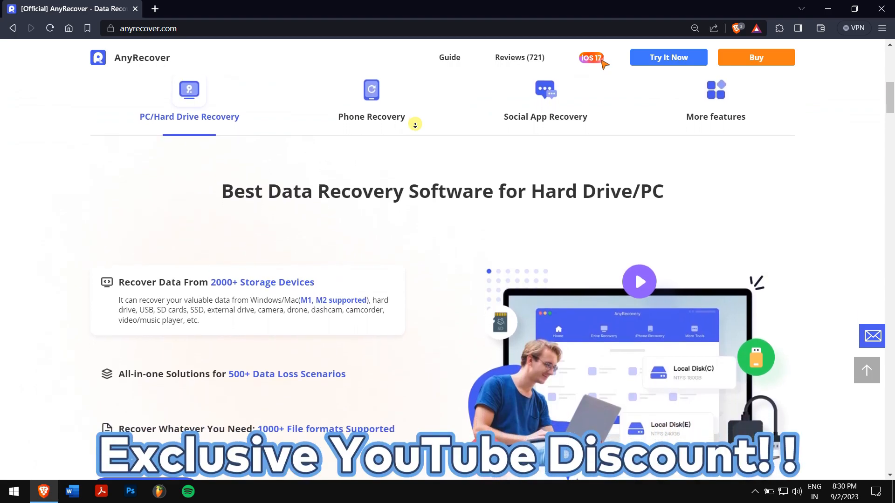
pyautogui.scroll(-3)
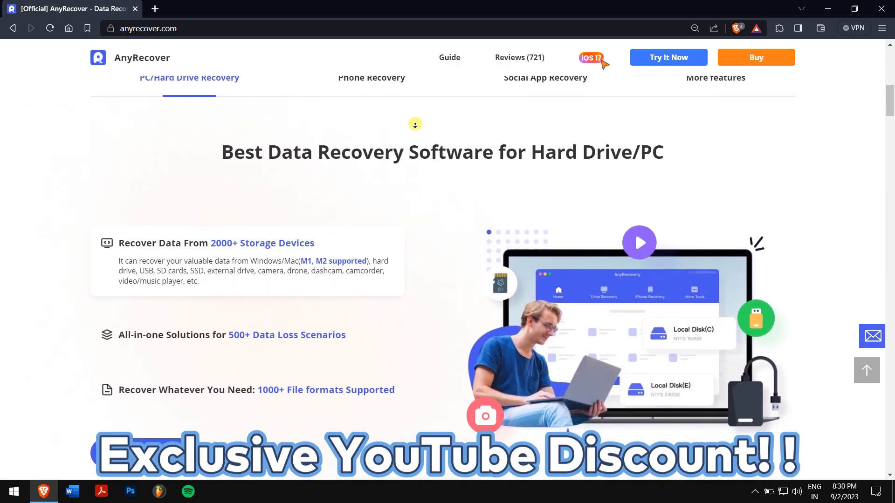
pyautogui.scroll(-3)
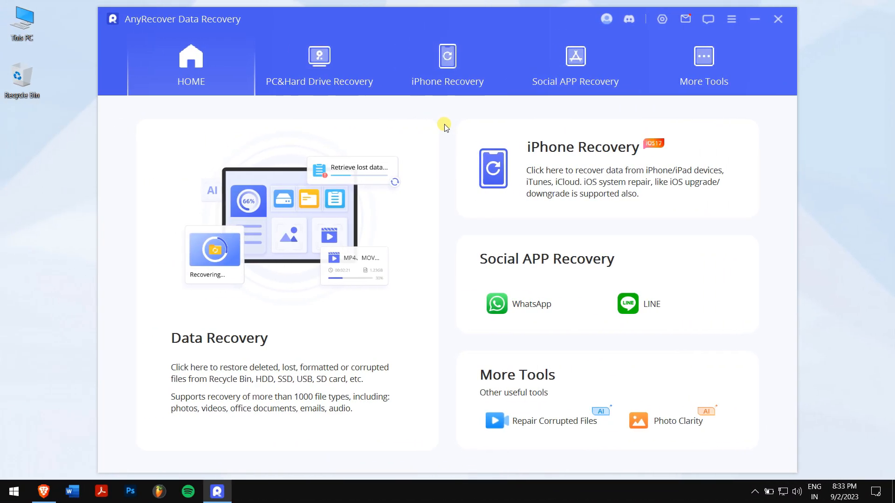
# - Scan Local Disk (C:) with PC & Hard Drive Recovery, finding 337,077 files
pyautogui.click(319, 58)
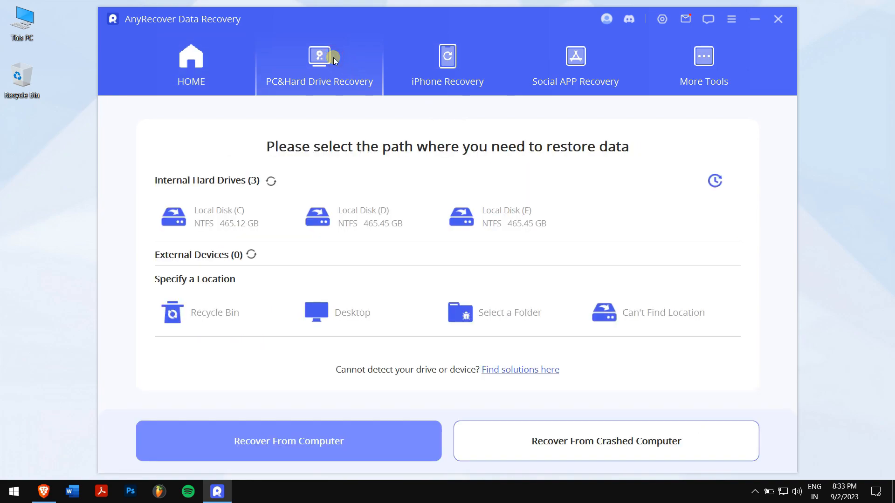
pyautogui.moveTo(425, 187)
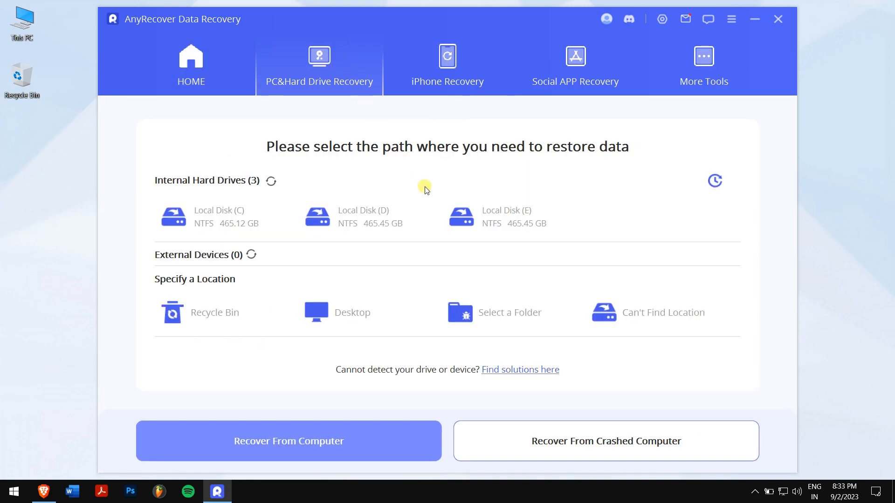
pyautogui.click(509, 313)
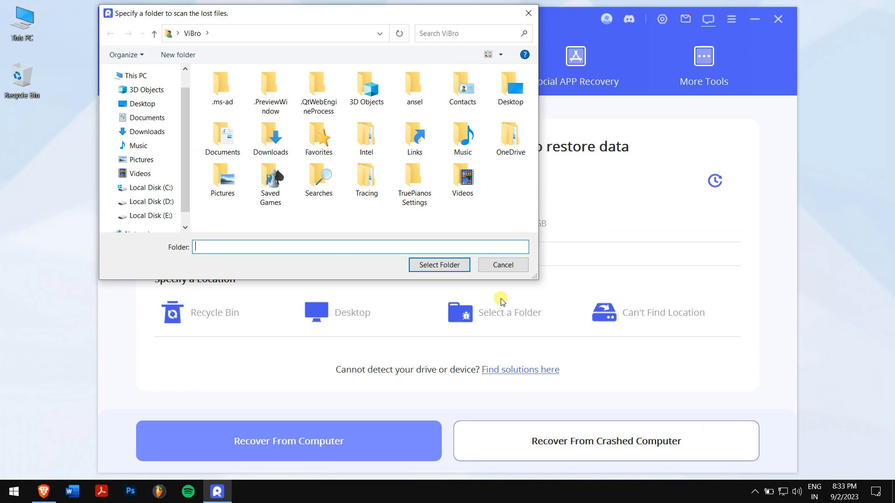
pyautogui.click(150, 188)
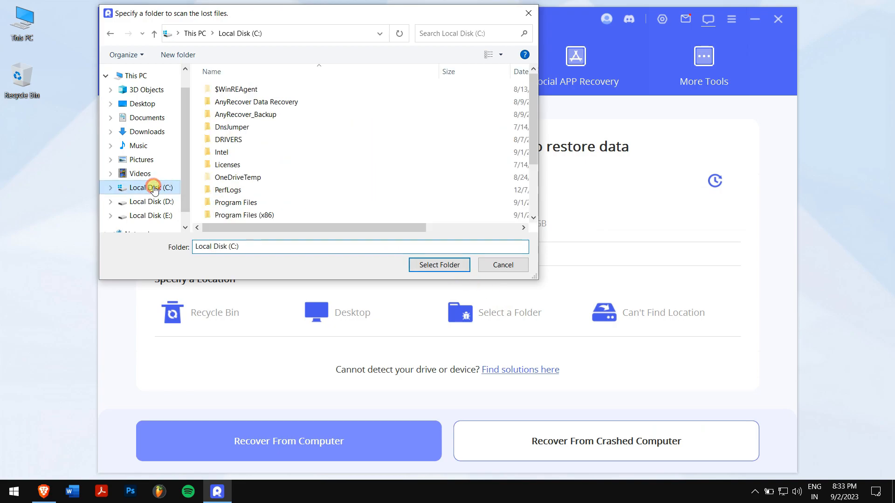
pyautogui.click(439, 265)
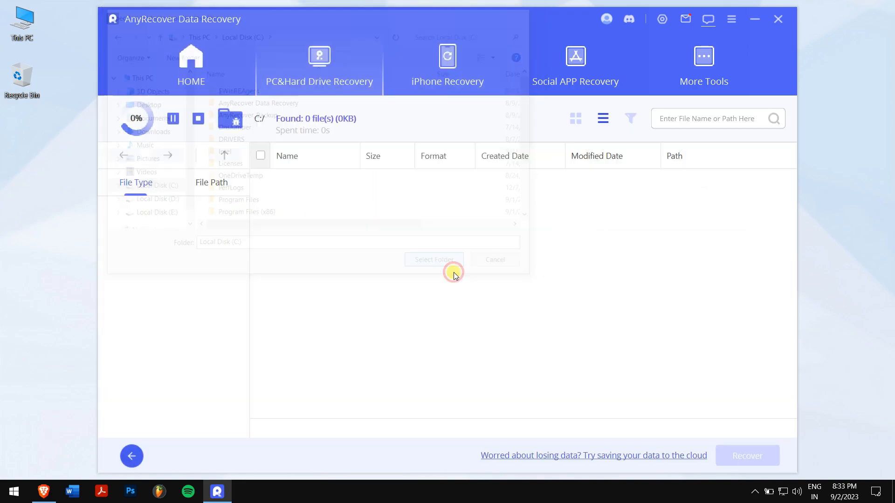
pyautogui.click(495, 260)
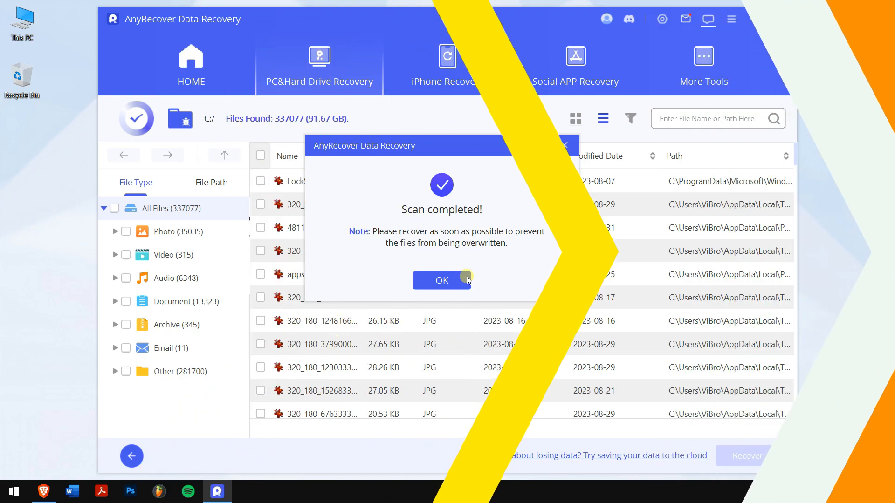
# - Filter scan results for pptx, view as thumbnails, and tick the Leadership Related presentation
pyautogui.click(441, 280)
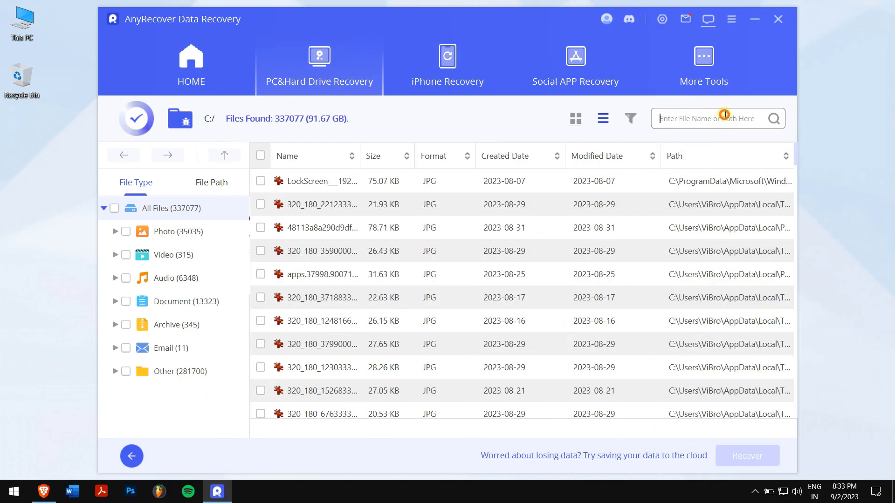
pyautogui.write('pptx')
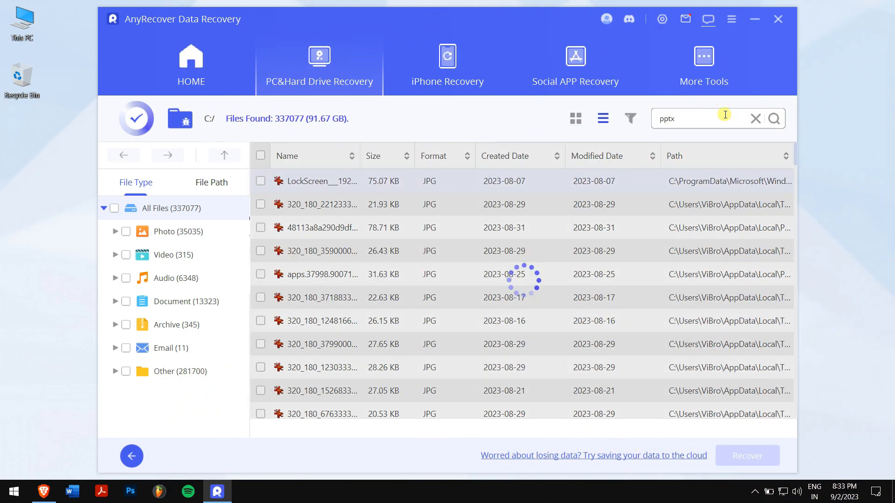
pyautogui.click(773, 119)
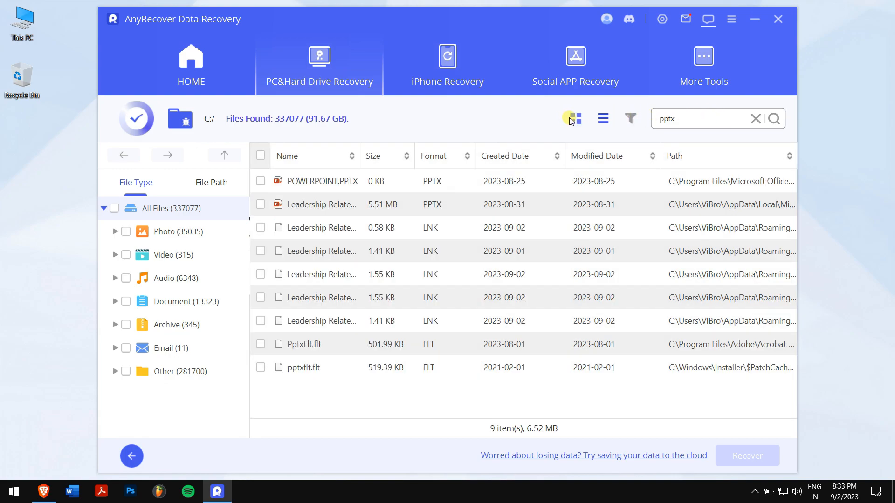
pyautogui.click(576, 118)
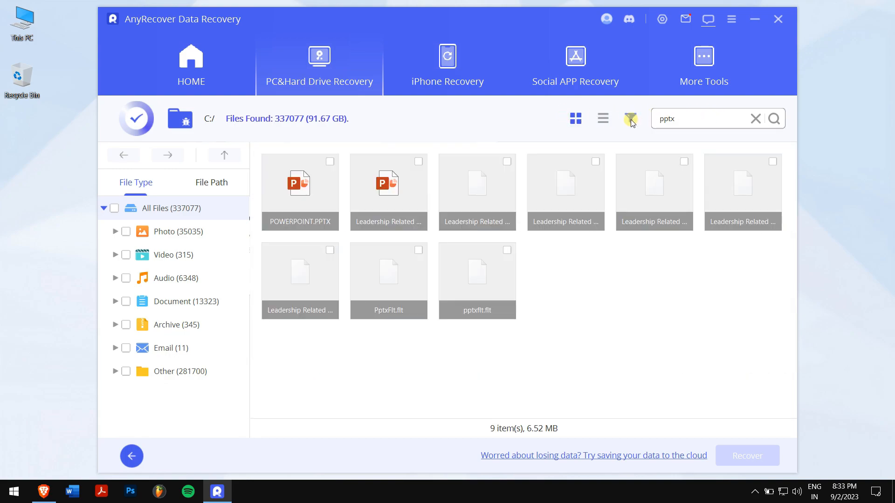
pyautogui.click(631, 118)
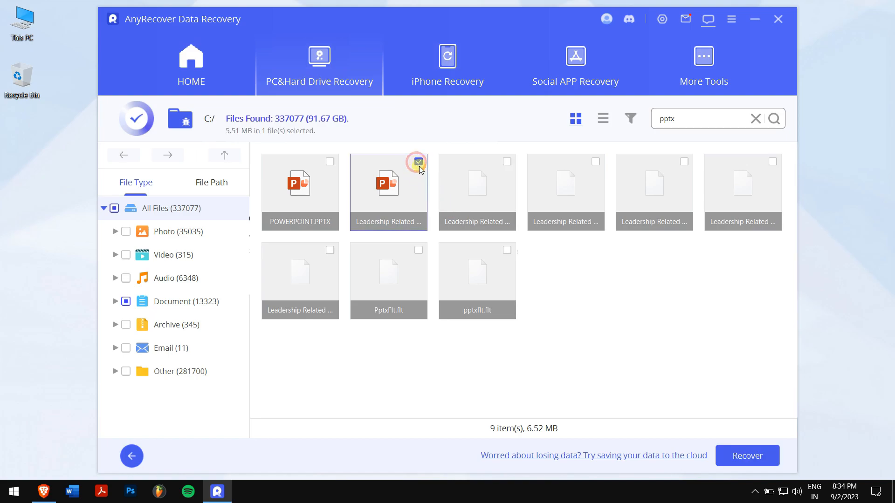
# - Recover the Leadership Related presentation to Local Disk (D:)
pyautogui.click(747, 455)
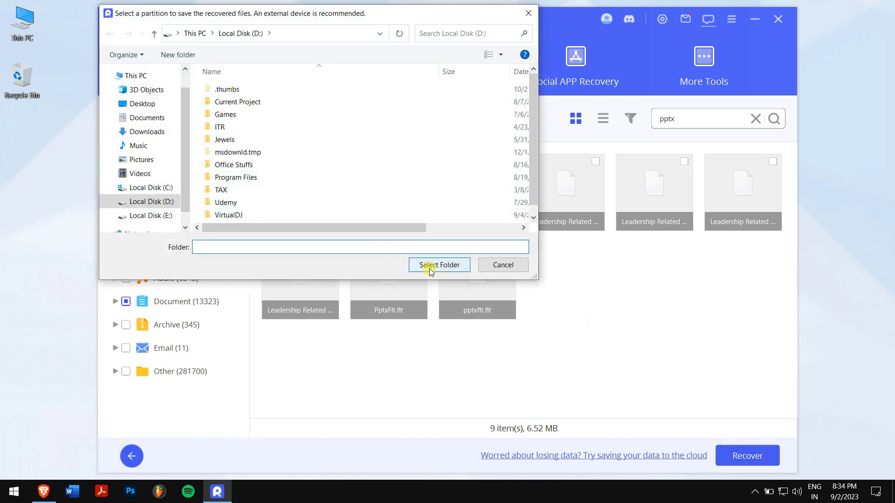
pyautogui.click(439, 265)
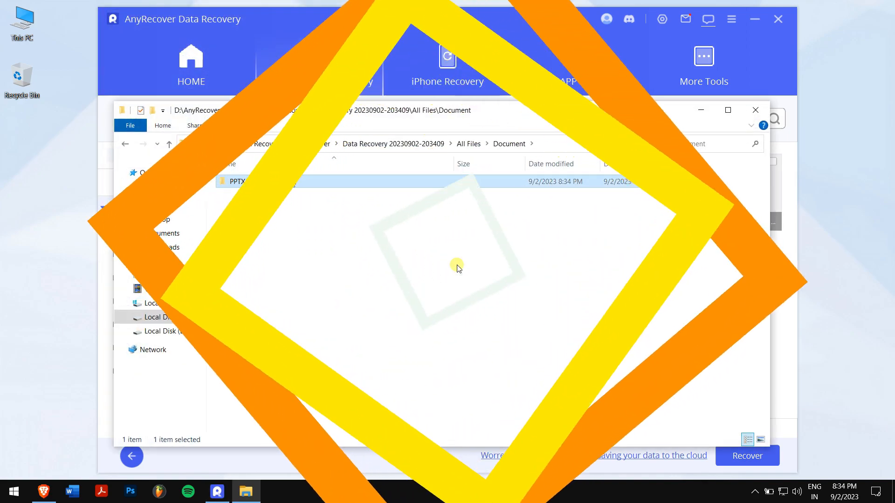
# - Apply coupon ARYT0110 to the Lifetime Plan cart in the browser
pyautogui.click(45, 490)
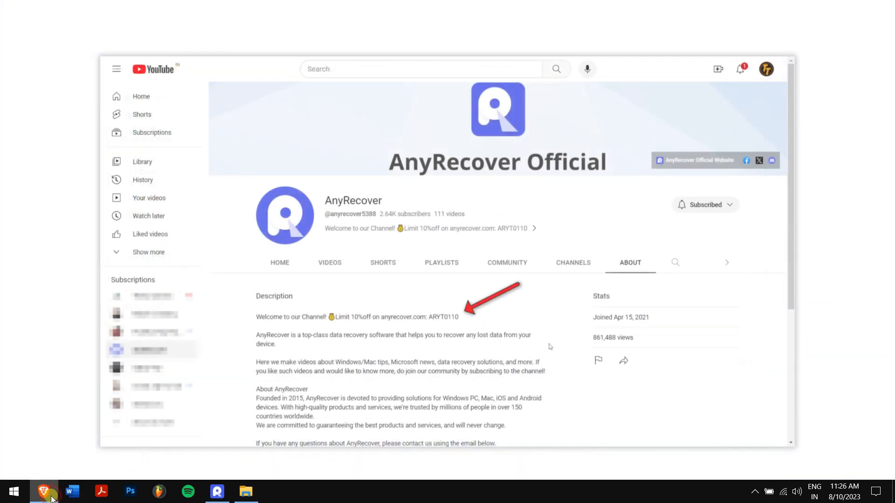
pyautogui.click(45, 490)
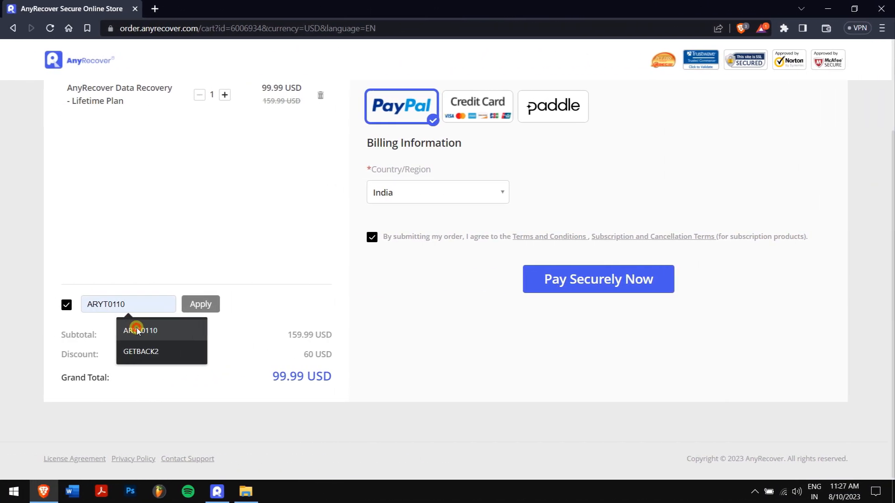
pyautogui.click(200, 304)
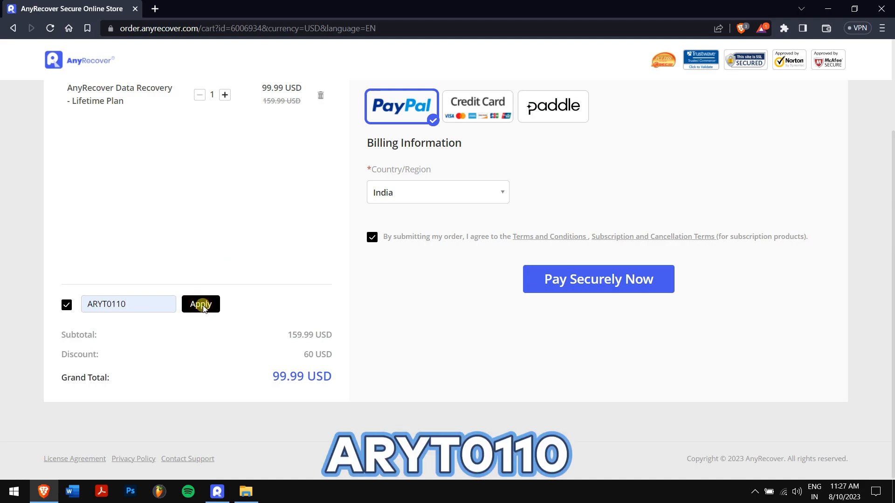
pyautogui.click(200, 304)
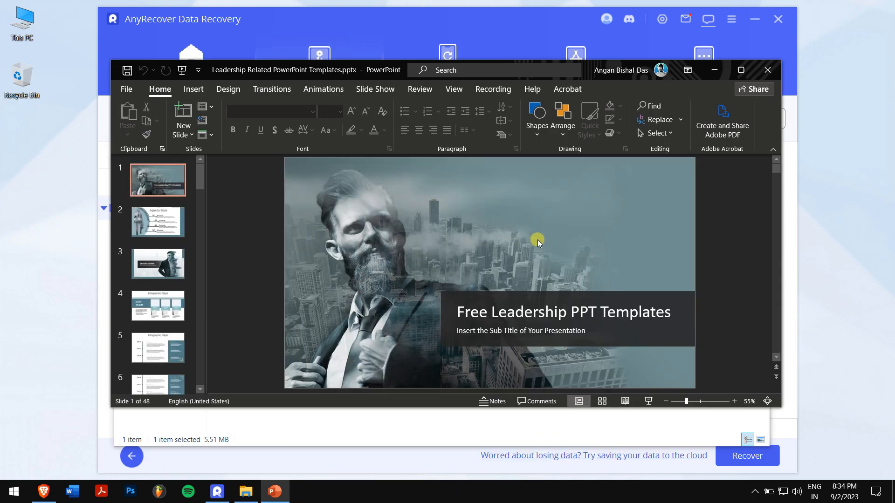
pyautogui.moveTo(767, 70)
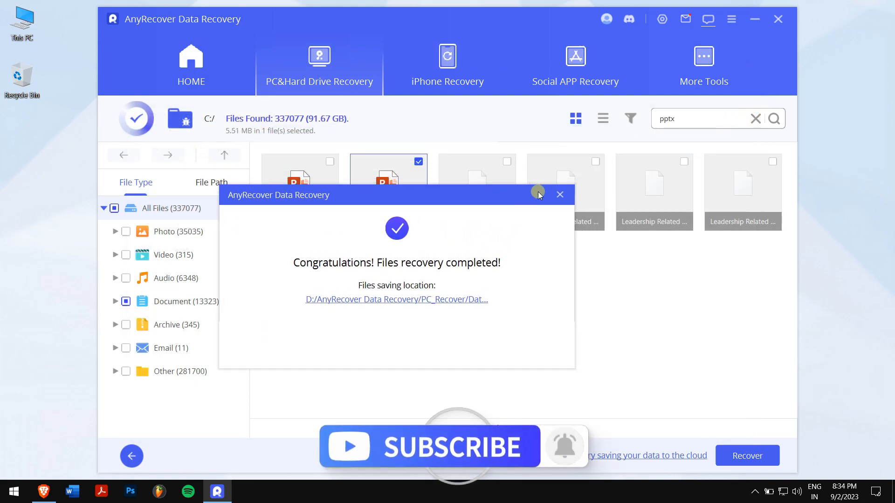
# - Dismiss the recovery completed message in AnyRecover
pyautogui.click(560, 195)
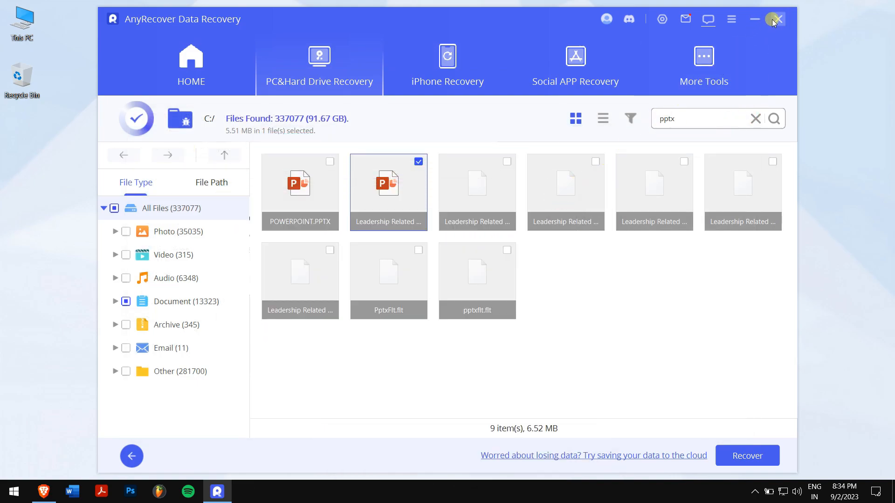
# - Close AnyRecover and enter 'Amazing' as the file type in the feedback form
pyautogui.click(779, 19)
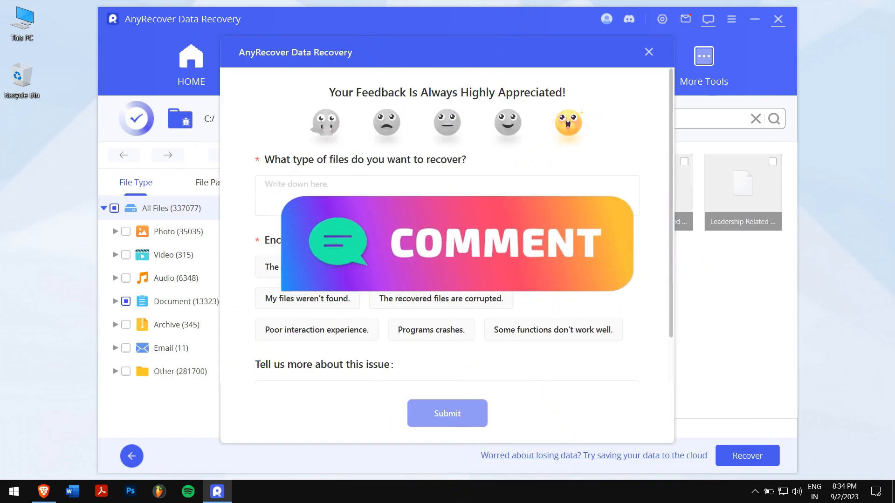
pyautogui.write('Amazing')
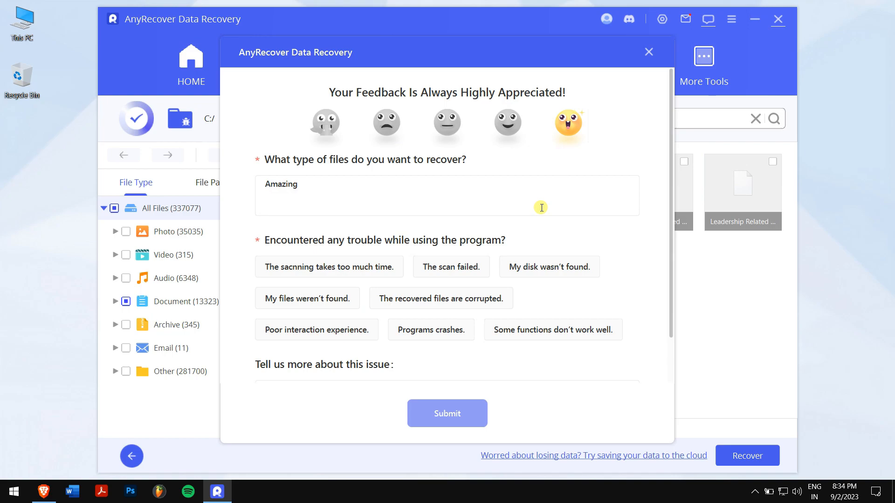